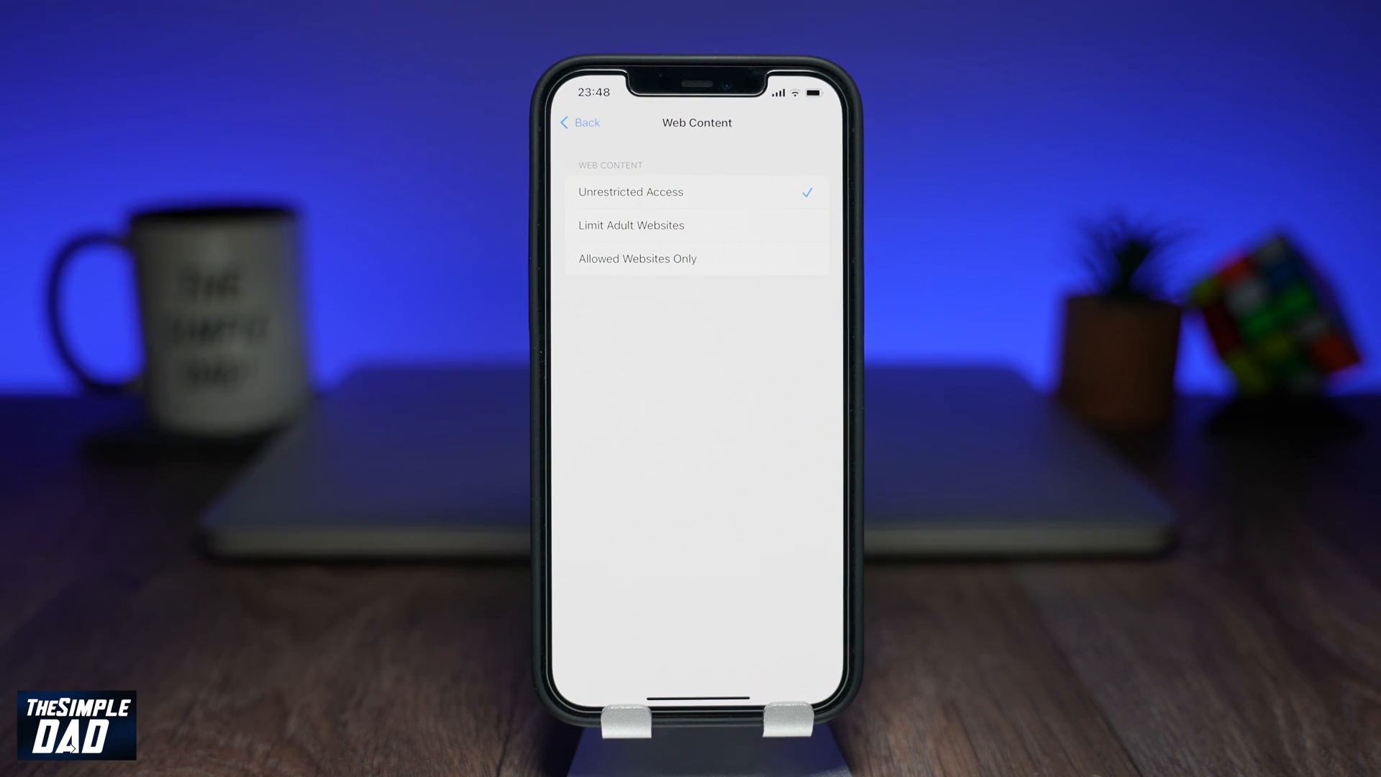
- Set Web Content to Allowed Websites Only, revealing the default permitted-sites list
left_click(636, 258)
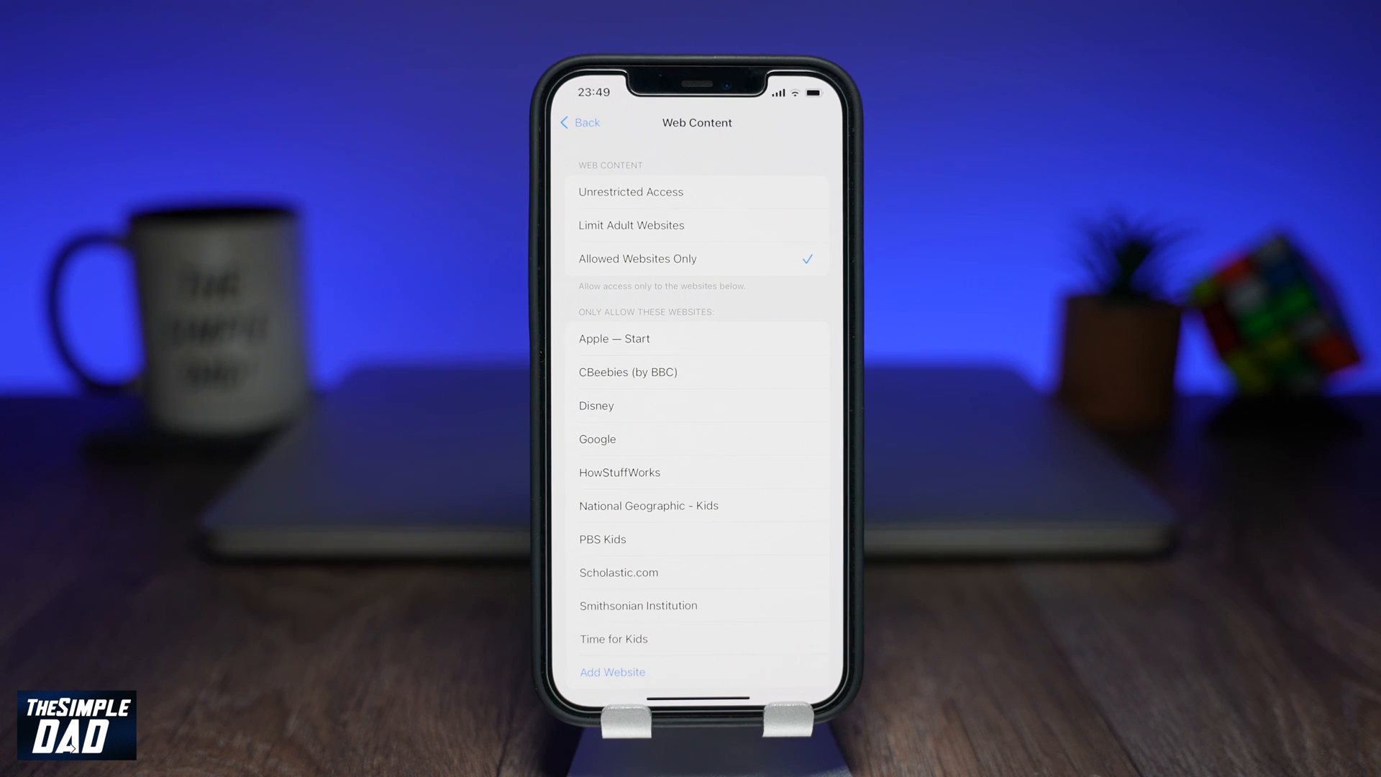